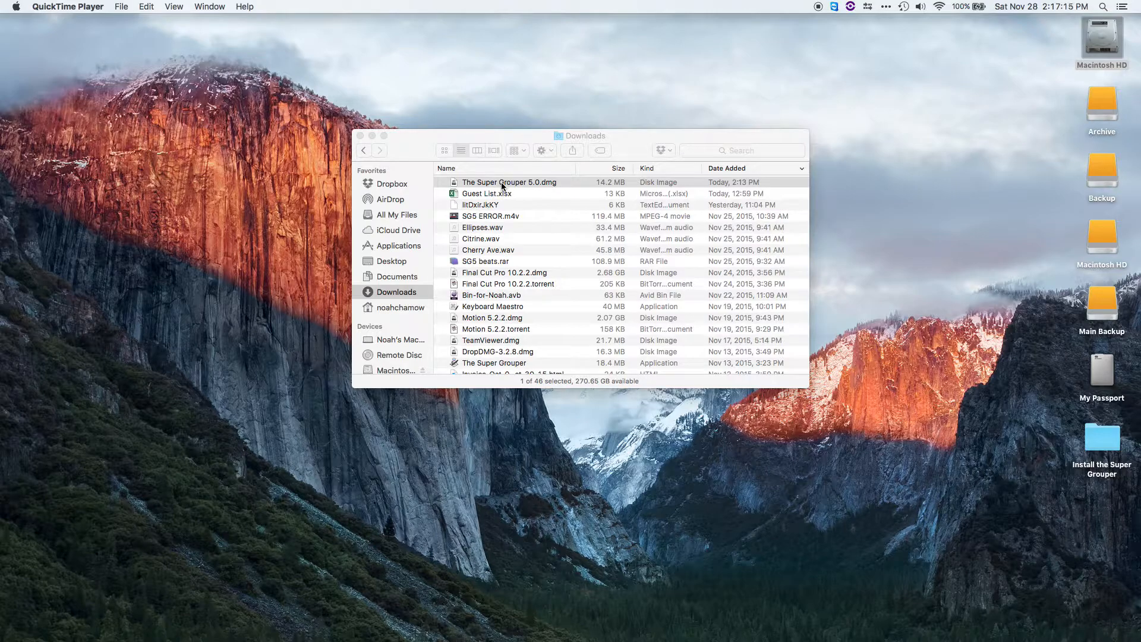
# Step: Mount The Super Grouper 5.0.dmg from the Downloads folder to reveal its contents
pyautogui.doubleClick(510, 182)
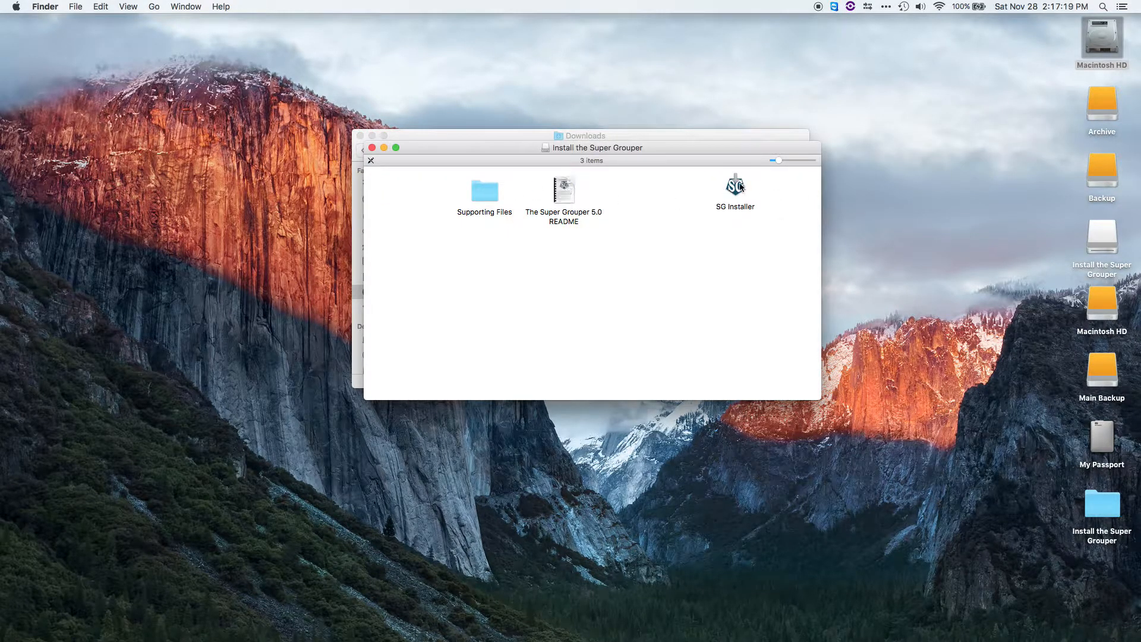
# Step: Run SG Installer, confirm Install, and acknowledge the notification-permission and notifications-app prompts
pyautogui.doubleClick(734, 185)
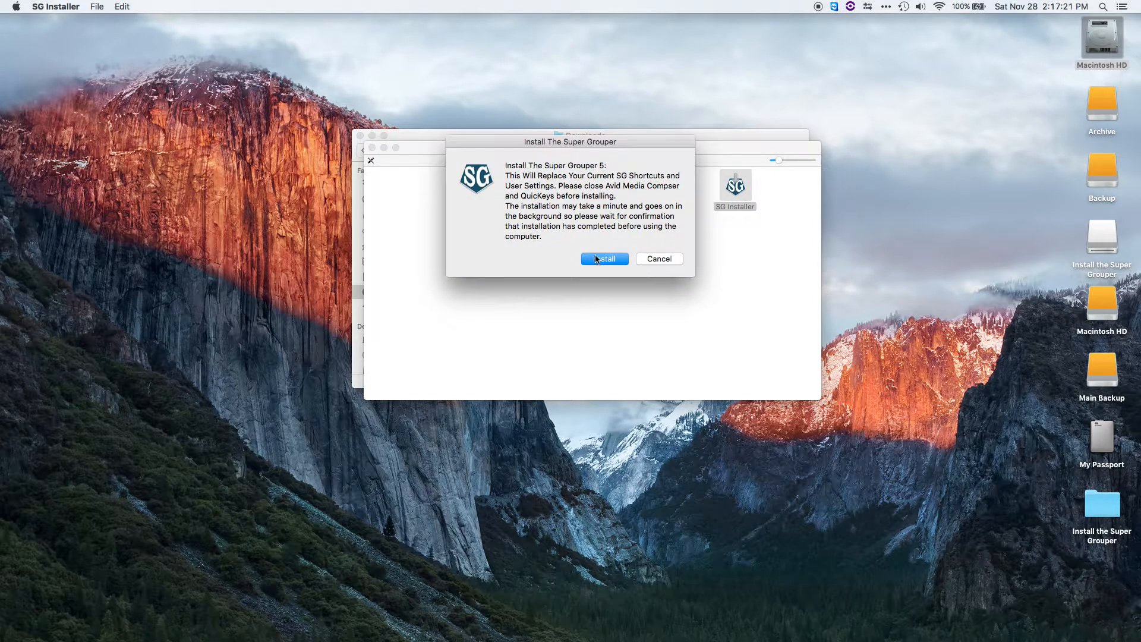
pyautogui.click(604, 258)
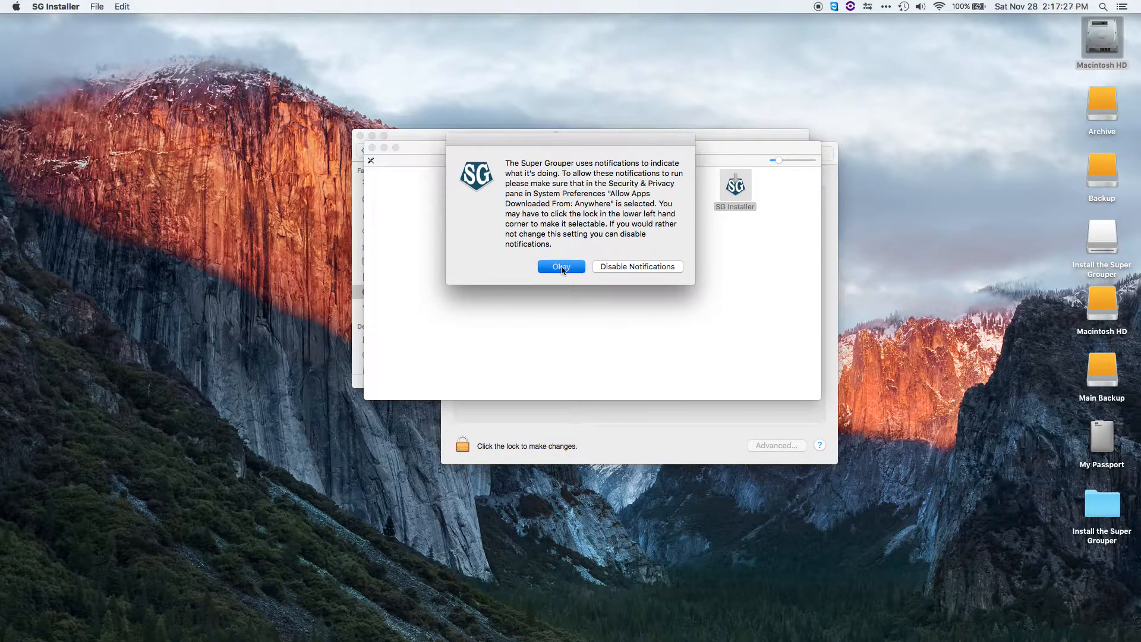
pyautogui.click(560, 266)
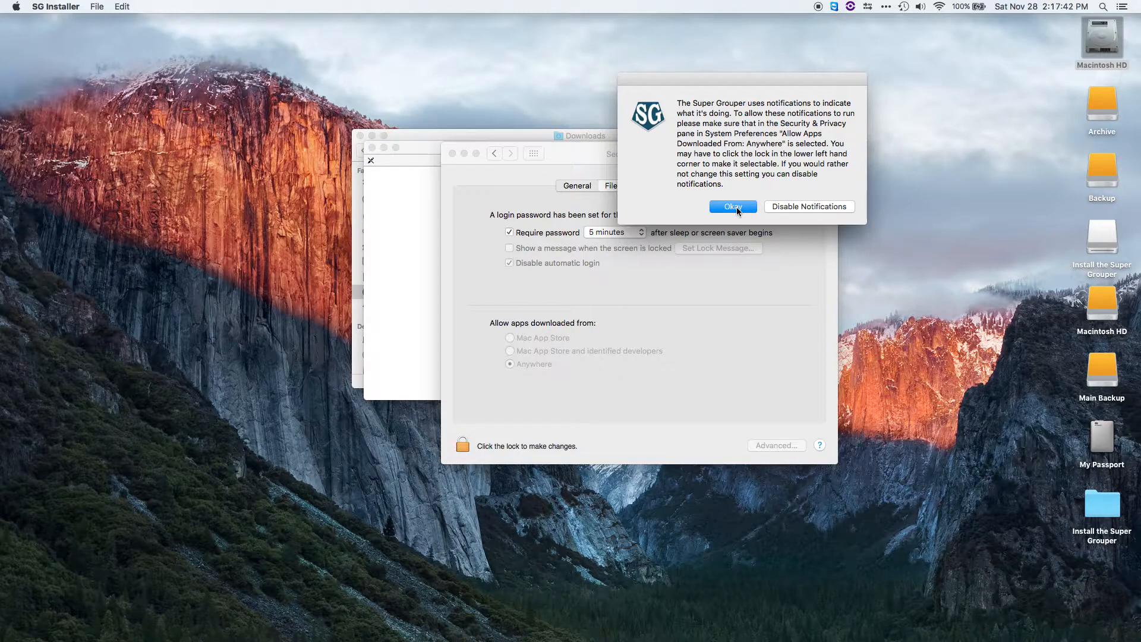
pyautogui.click(732, 205)
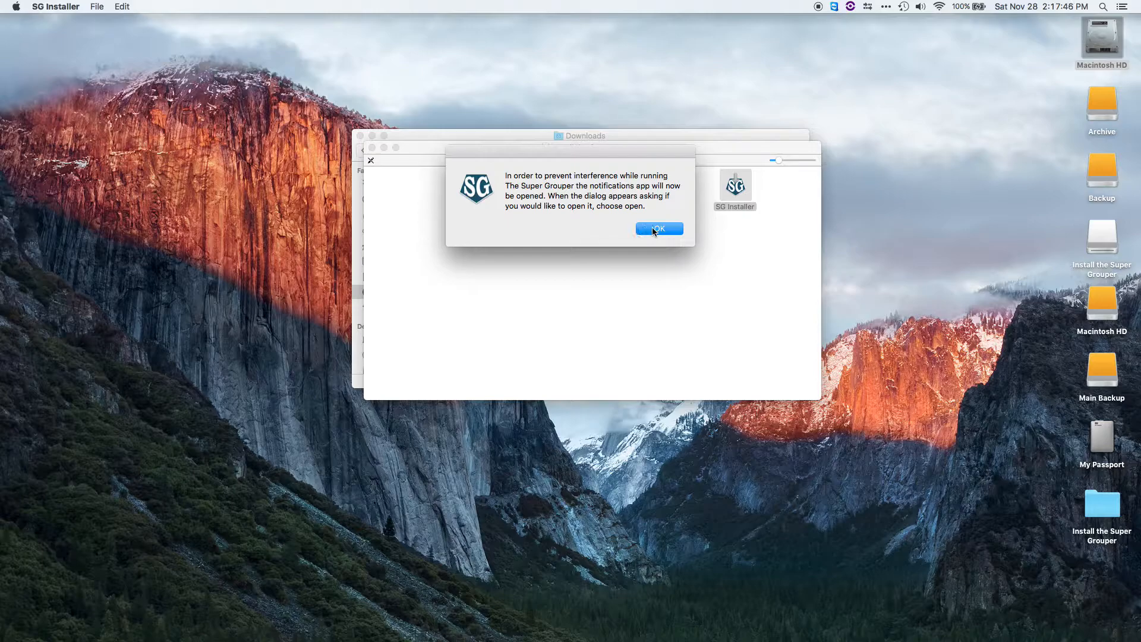
pyautogui.click(659, 228)
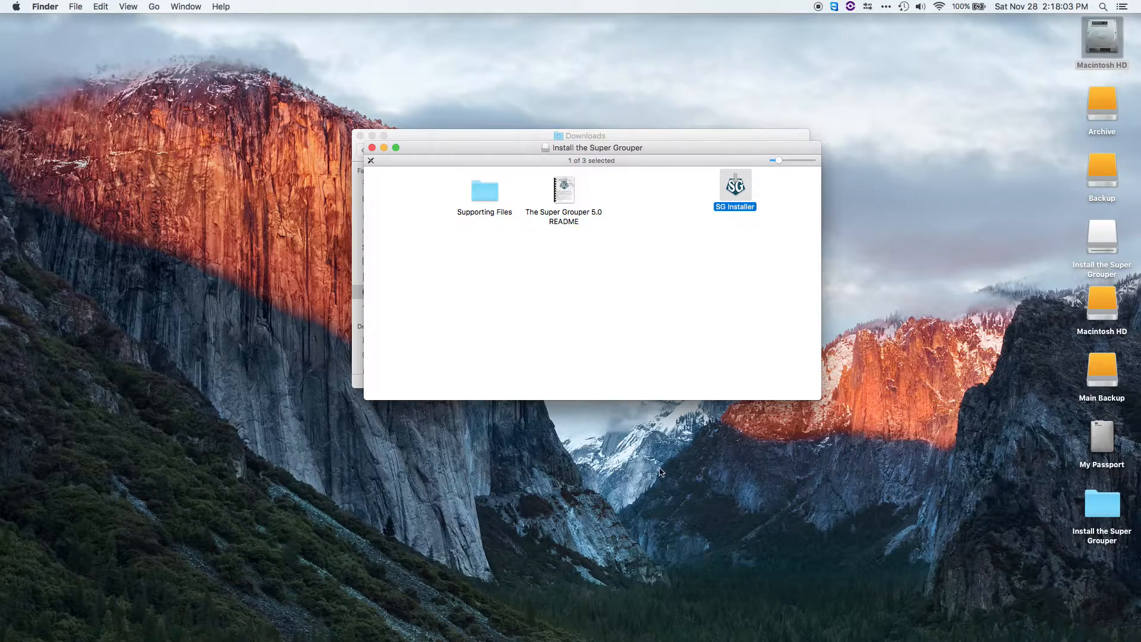
pyautogui.moveTo(709, 622)
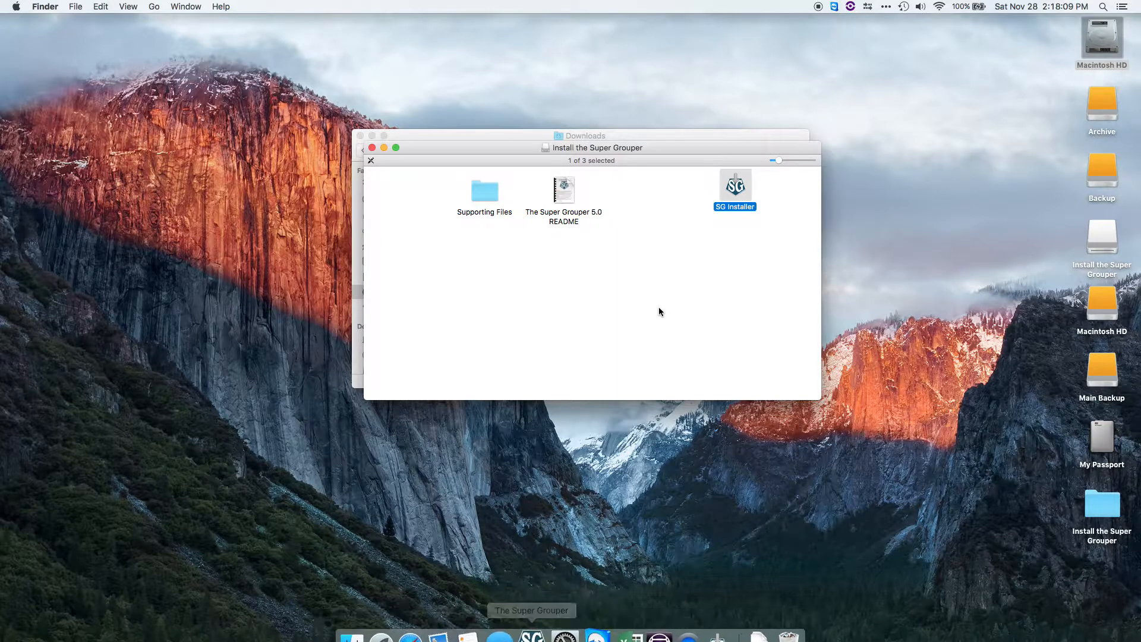
pyautogui.moveTo(592, 259)
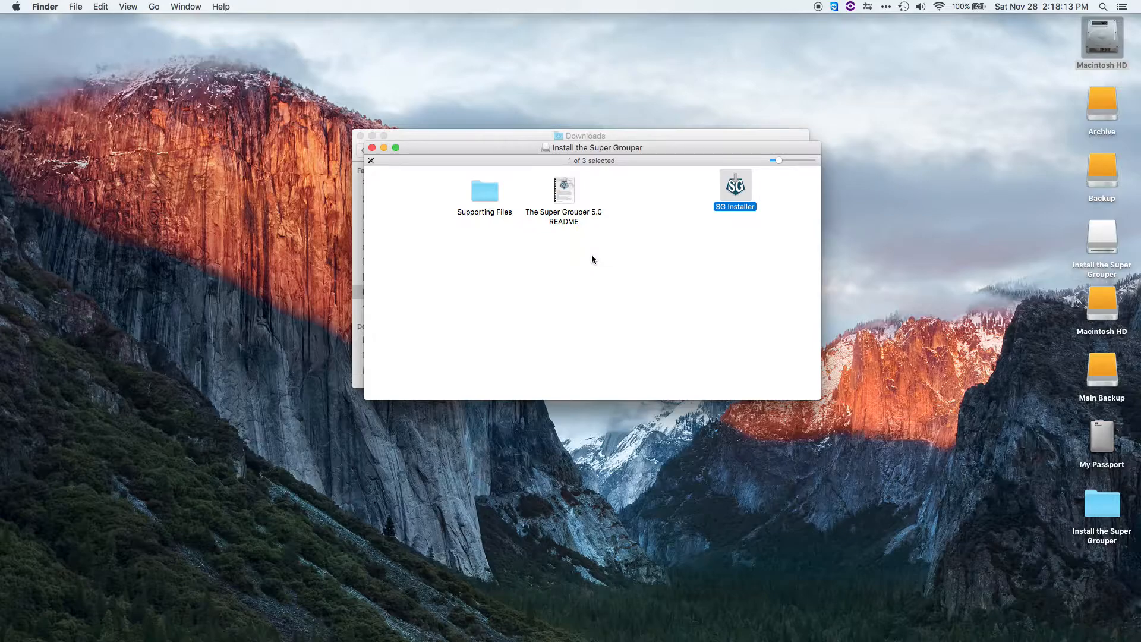
# Step: Let the installer continue until QuicKeys Editor appears with the Import Shortcuts prompt
pyautogui.doubleClick(734, 184)
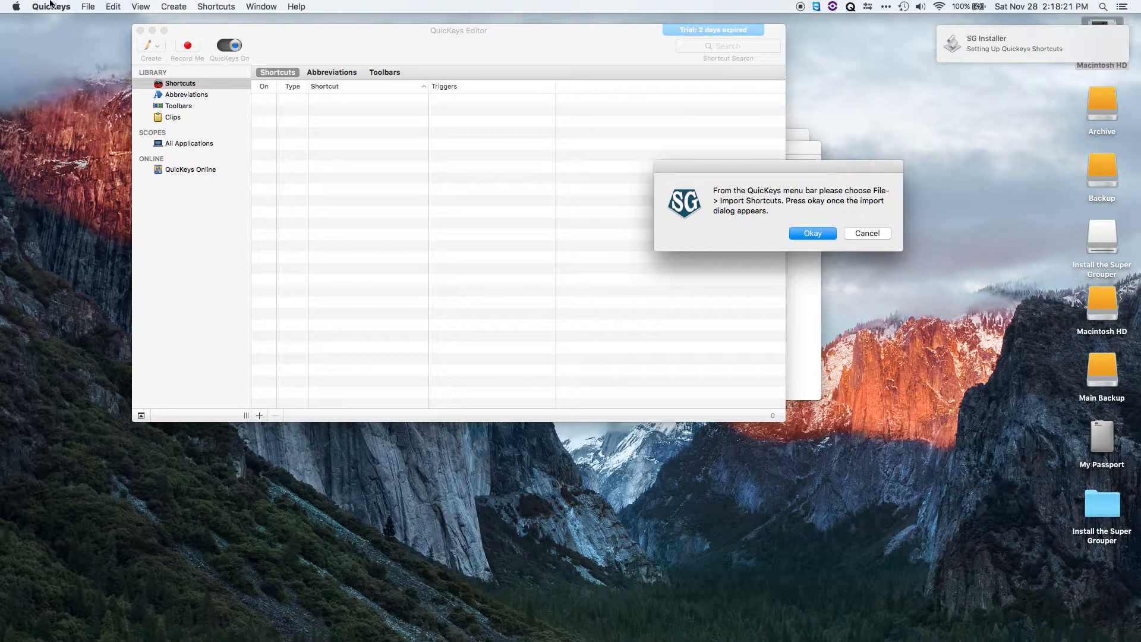
# Step: Choose File > Import Shortcuts… in QuicKeys and confirm the SG prompt
pyautogui.click(87, 7)
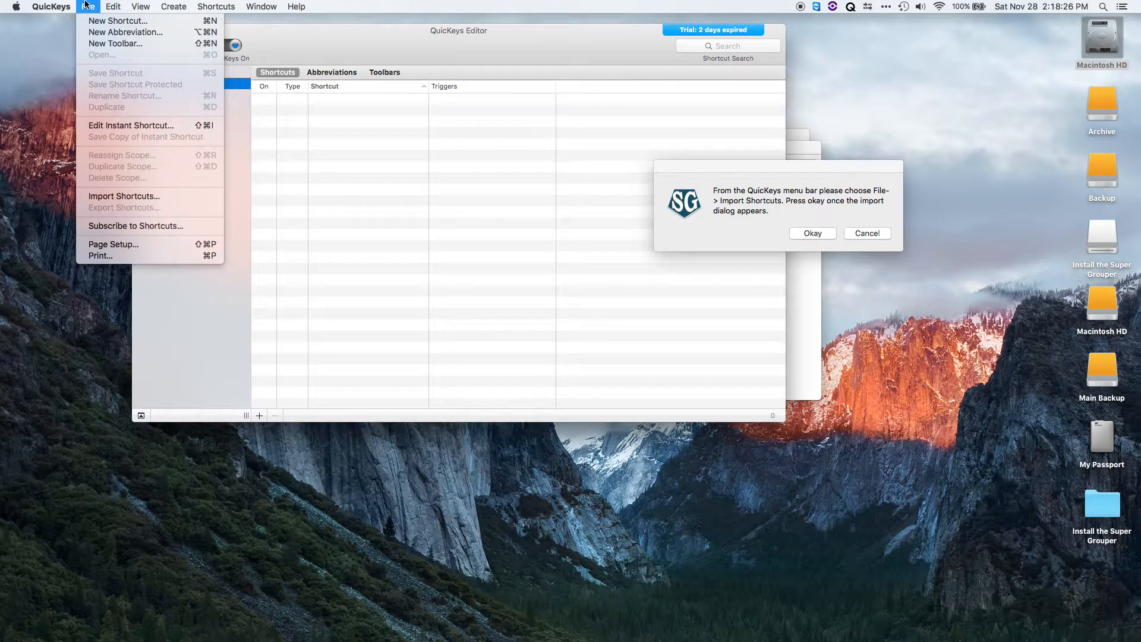
pyautogui.click(303, 206)
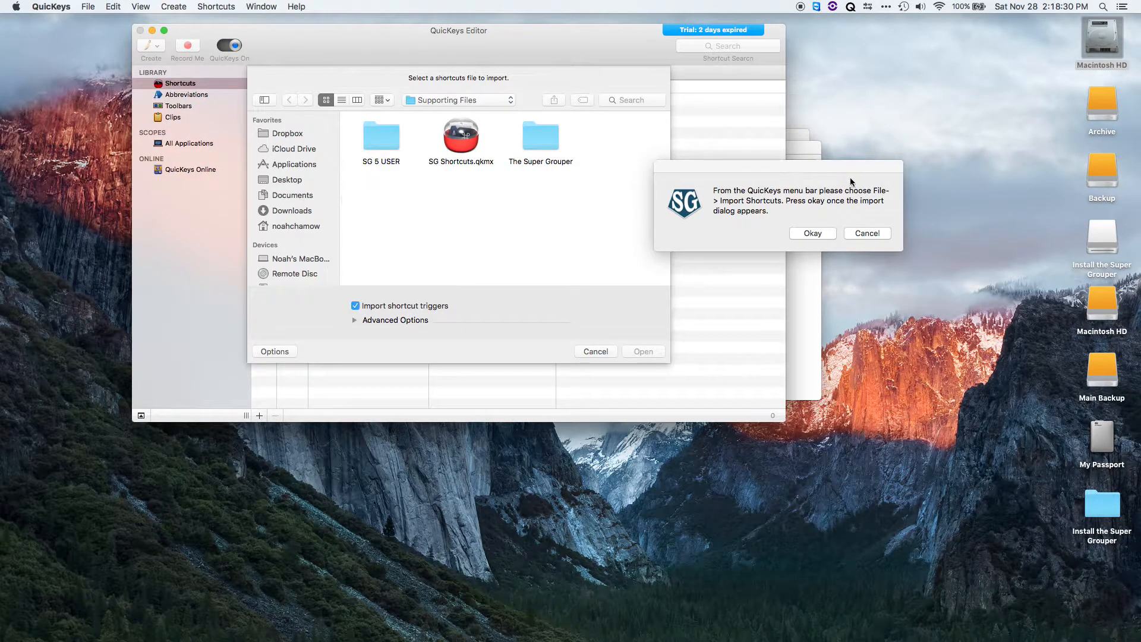
pyautogui.click(812, 232)
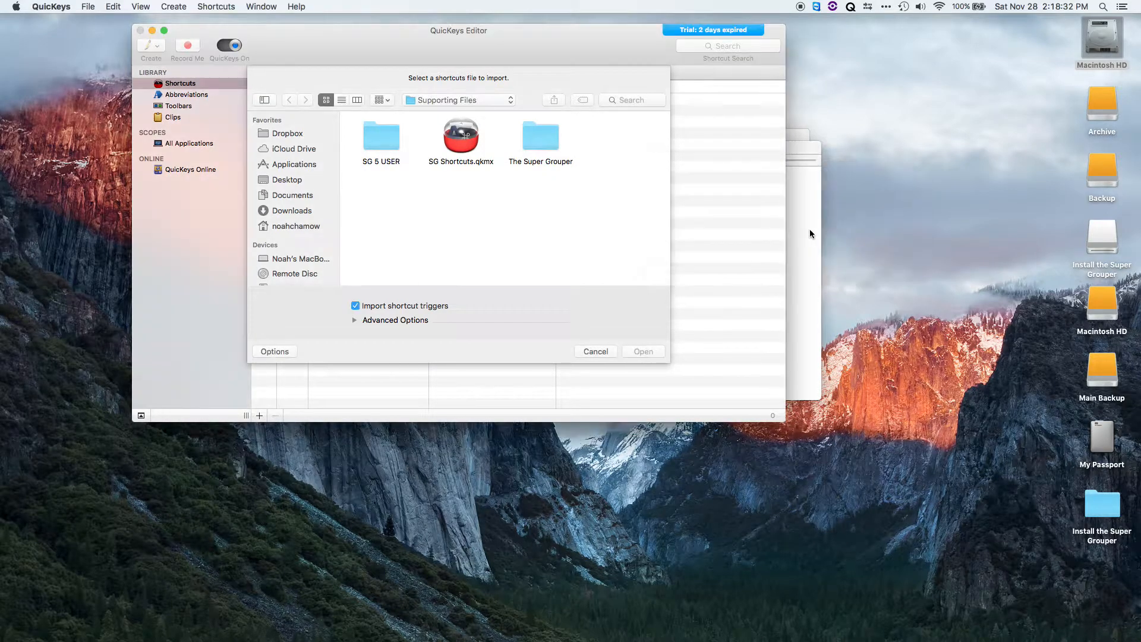
# Step: Import SG Shortcuts.qkmx from the Supporting Files folder into the QuicKeys library
pyautogui.click(298, 258)
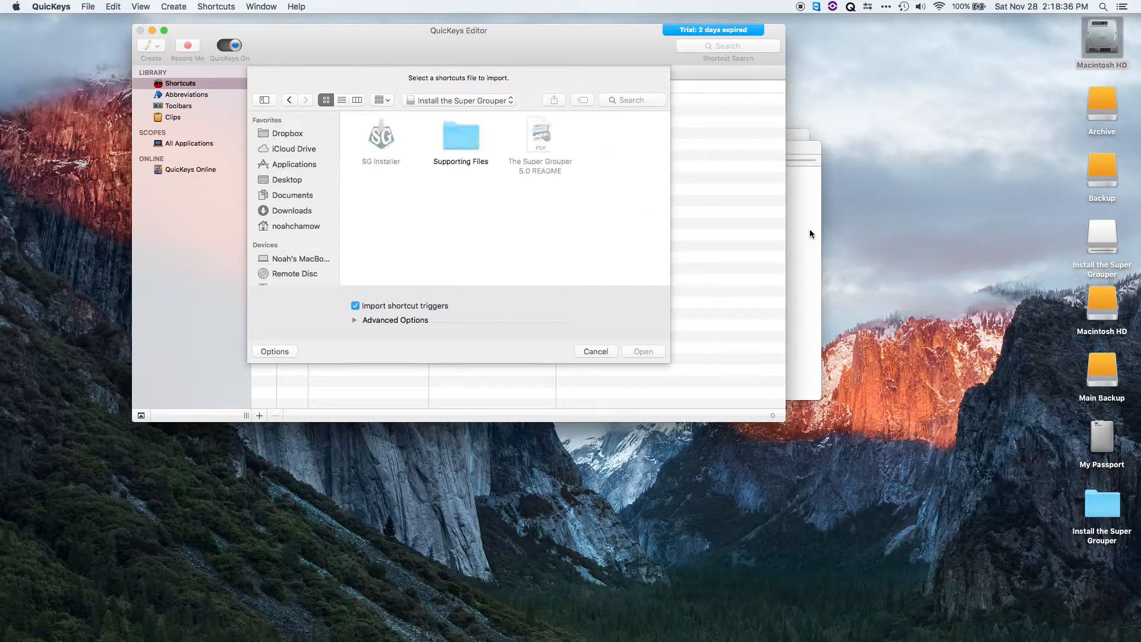
pyautogui.doubleClick(461, 135)
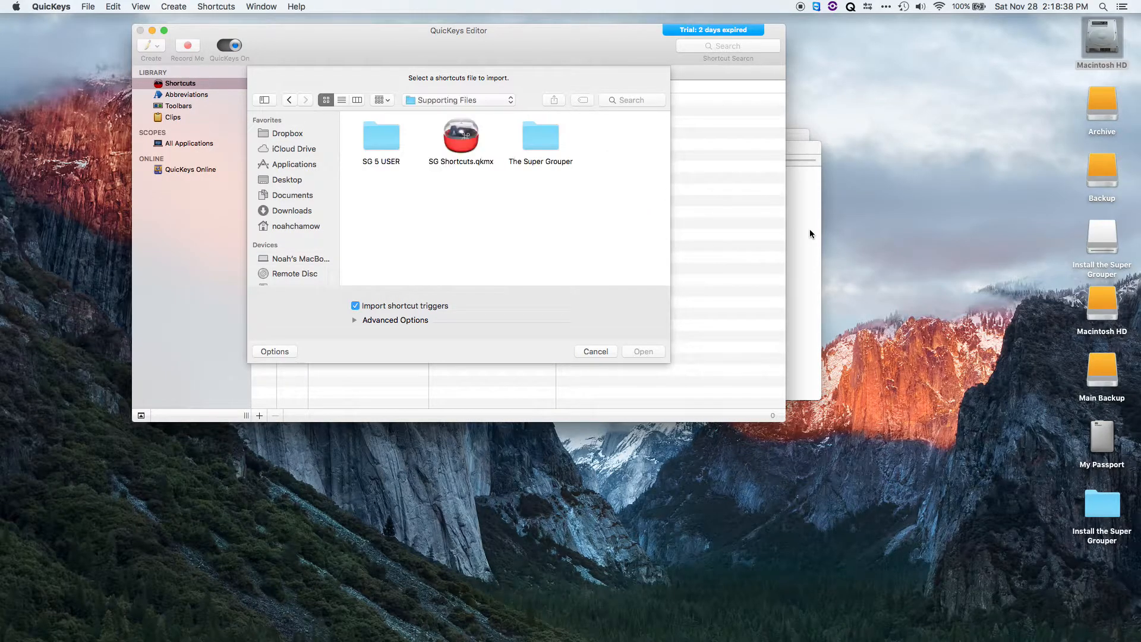
pyautogui.click(642, 351)
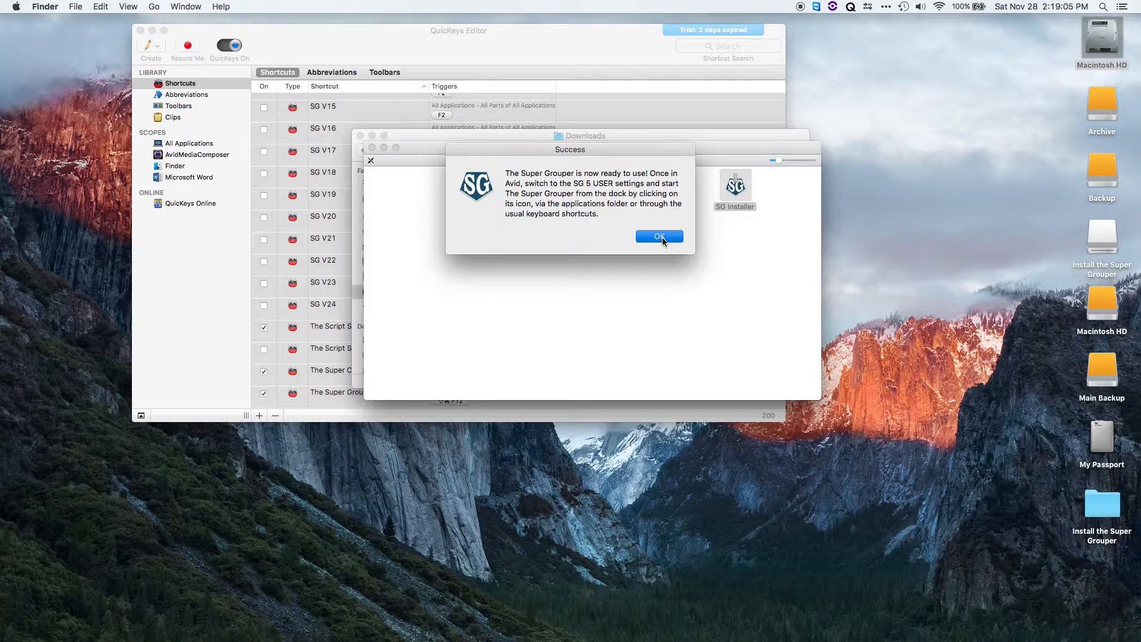
# Step: Dismiss the Success dialog and view The Super Grouper 5.0 README
pyautogui.click(658, 237)
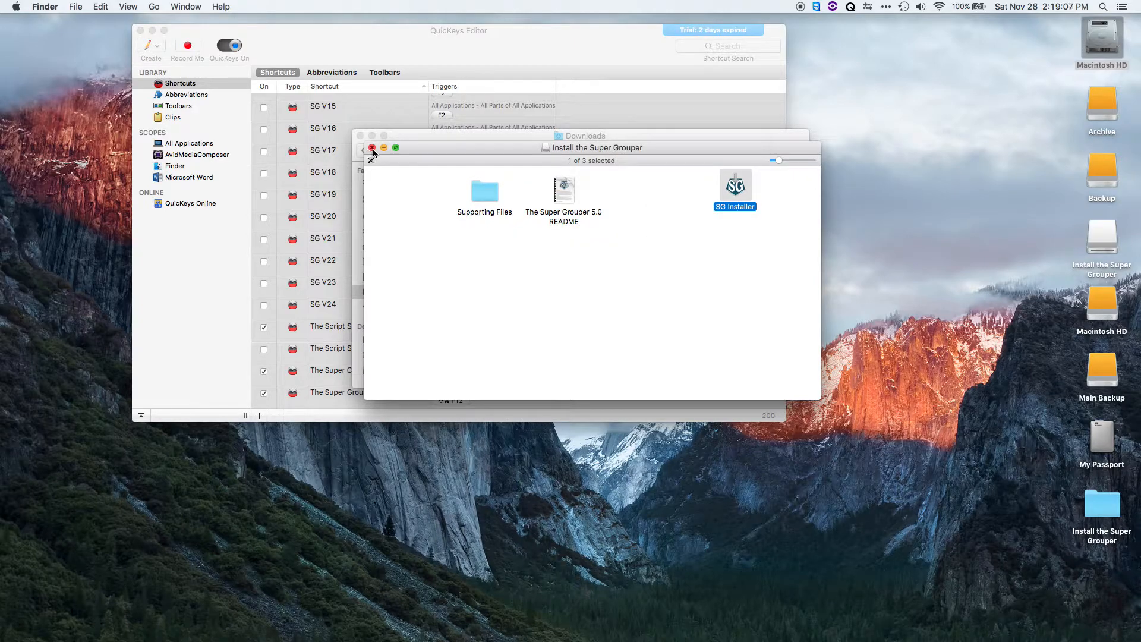
pyautogui.click(563, 190)
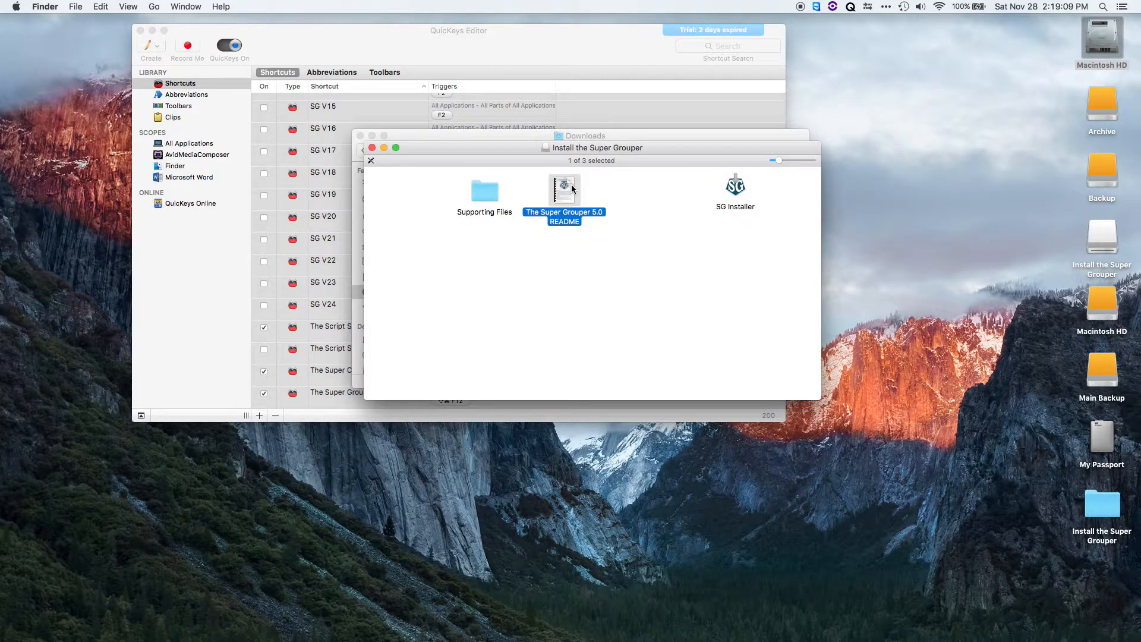
pyautogui.doubleClick(563, 187)
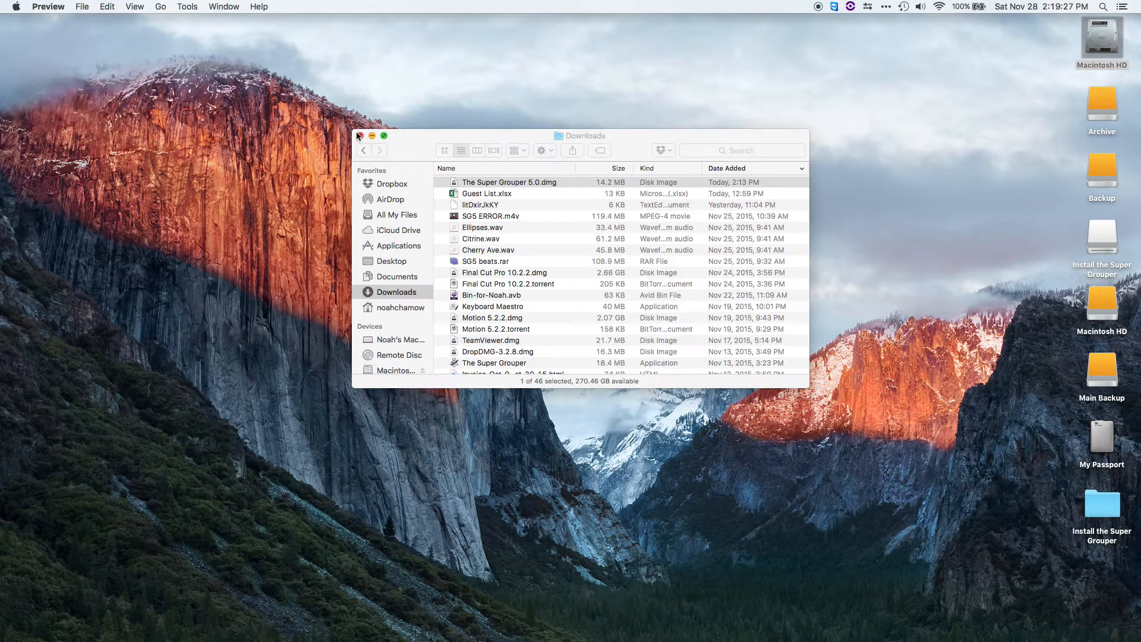
# Step: Load the SG 5 USER profile from the Project window's Settings tab and return to Bins
pyautogui.click(359, 135)
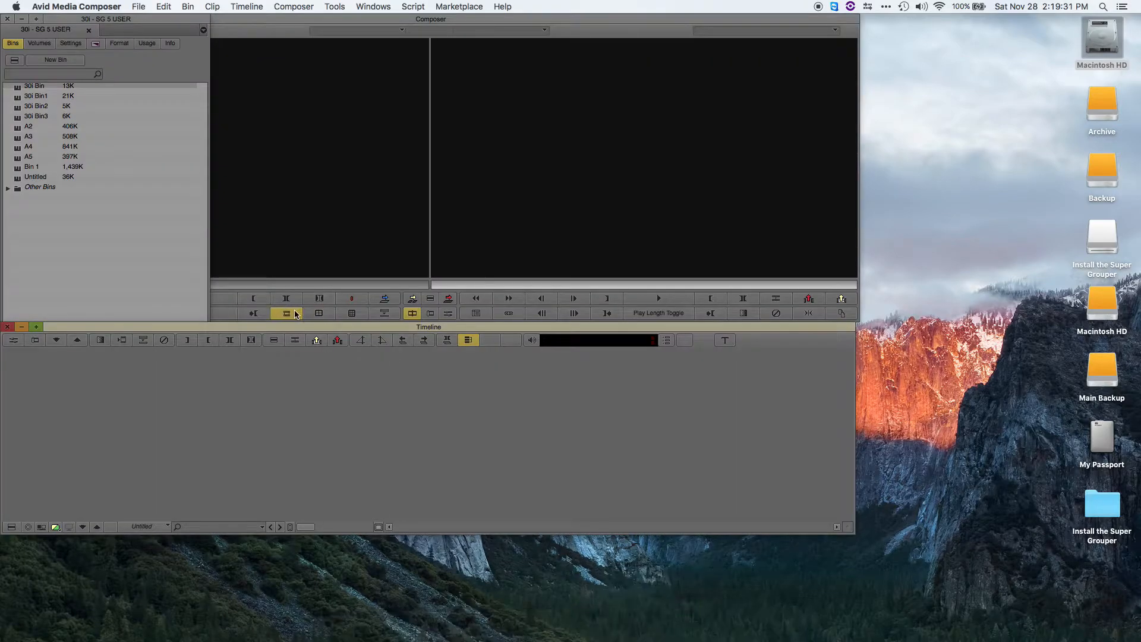
pyautogui.click(70, 43)
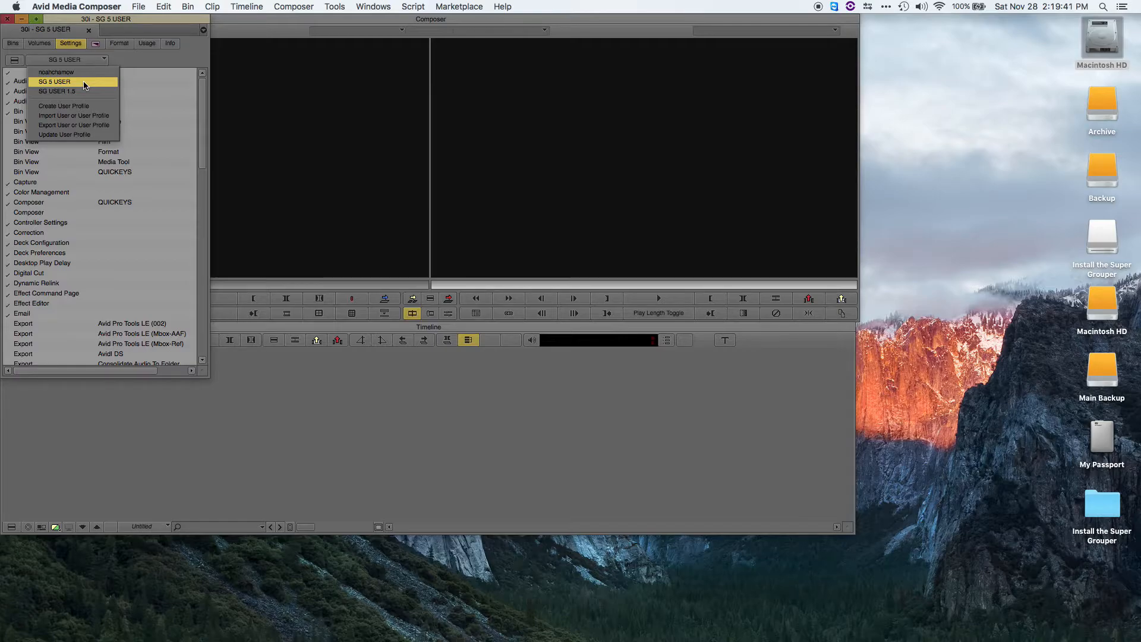
pyautogui.click(55, 81)
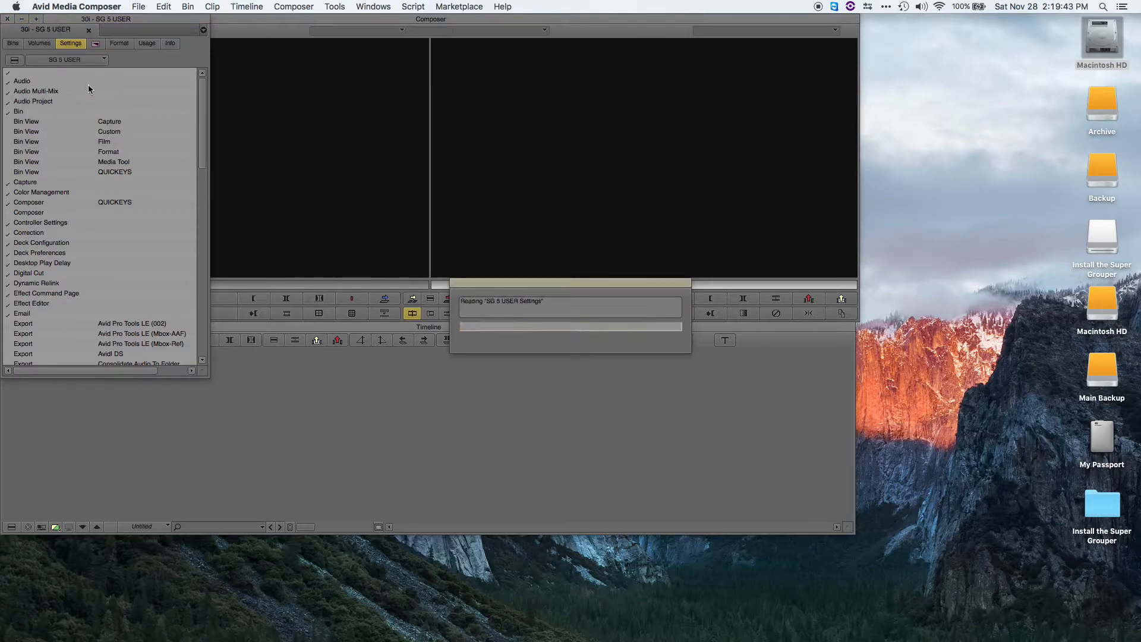
pyautogui.click(12, 43)
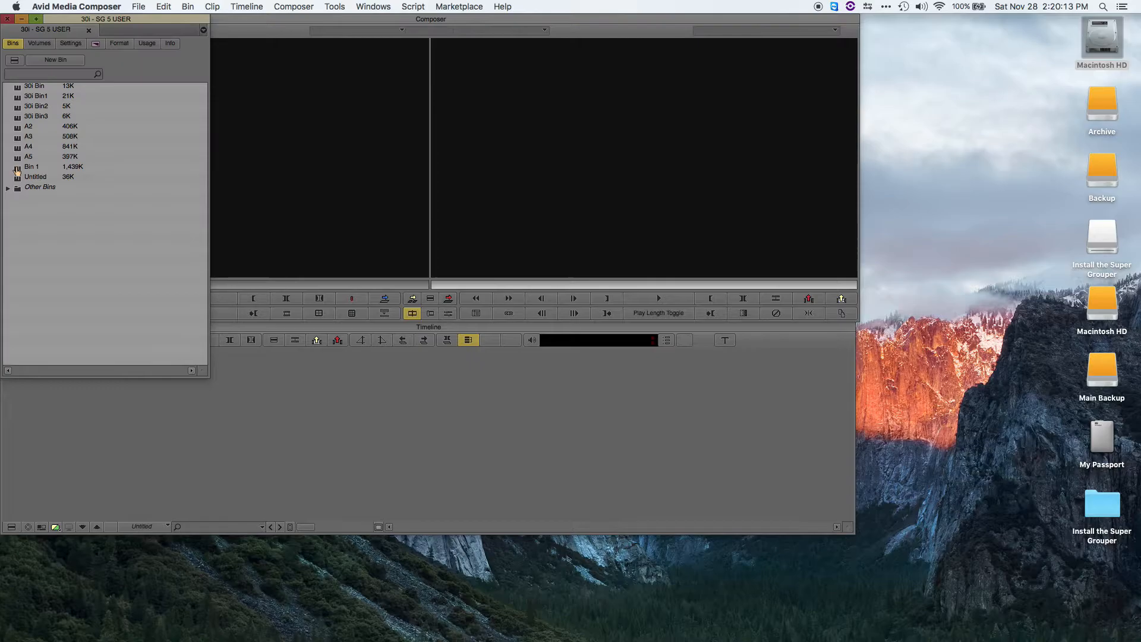
# Step: Load the AFTER HOURS sequence from Bin 1 into the timeline, with the bin window moved aside
pyautogui.doubleClick(32, 166)
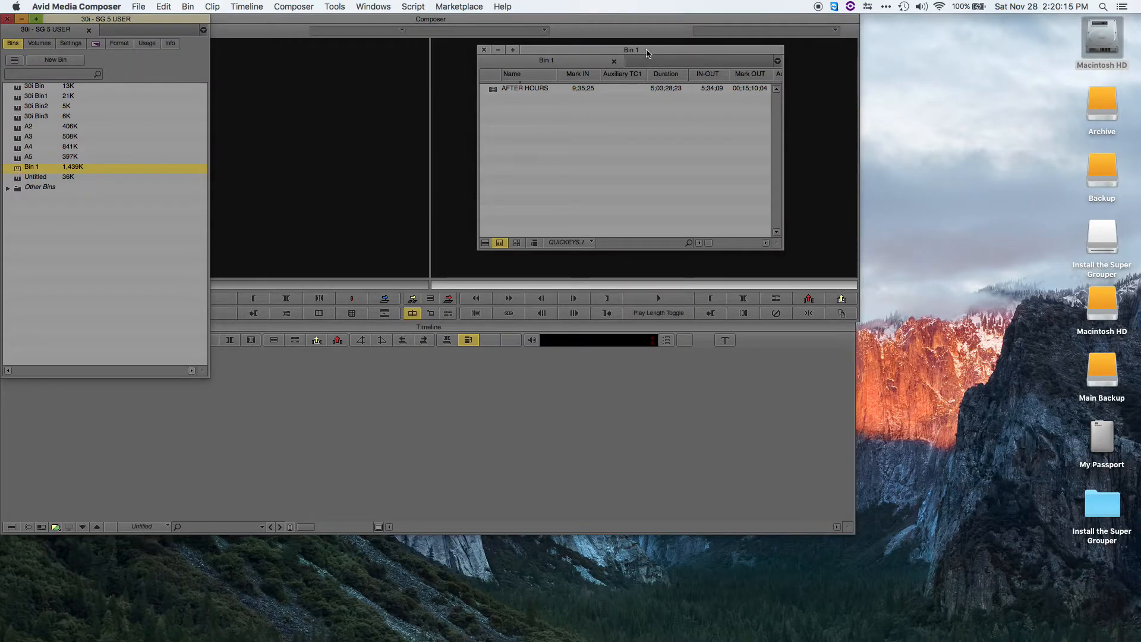
pyautogui.moveTo(630, 50); pyautogui.dragTo(898, 66)
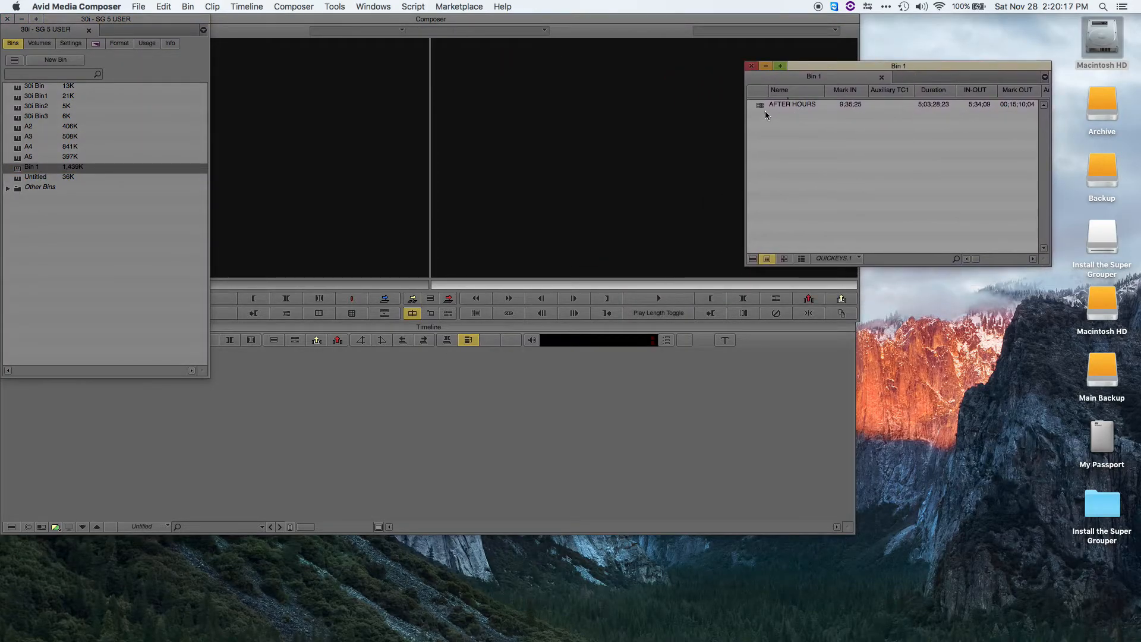
pyautogui.doubleClick(791, 105)
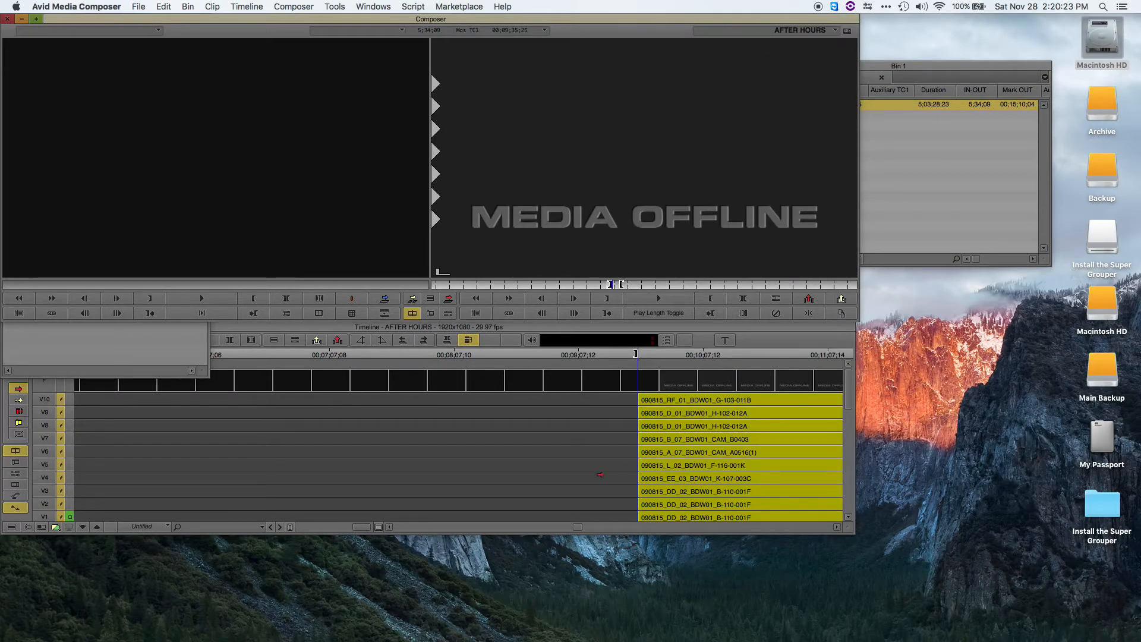
pyautogui.moveTo(605, 621)
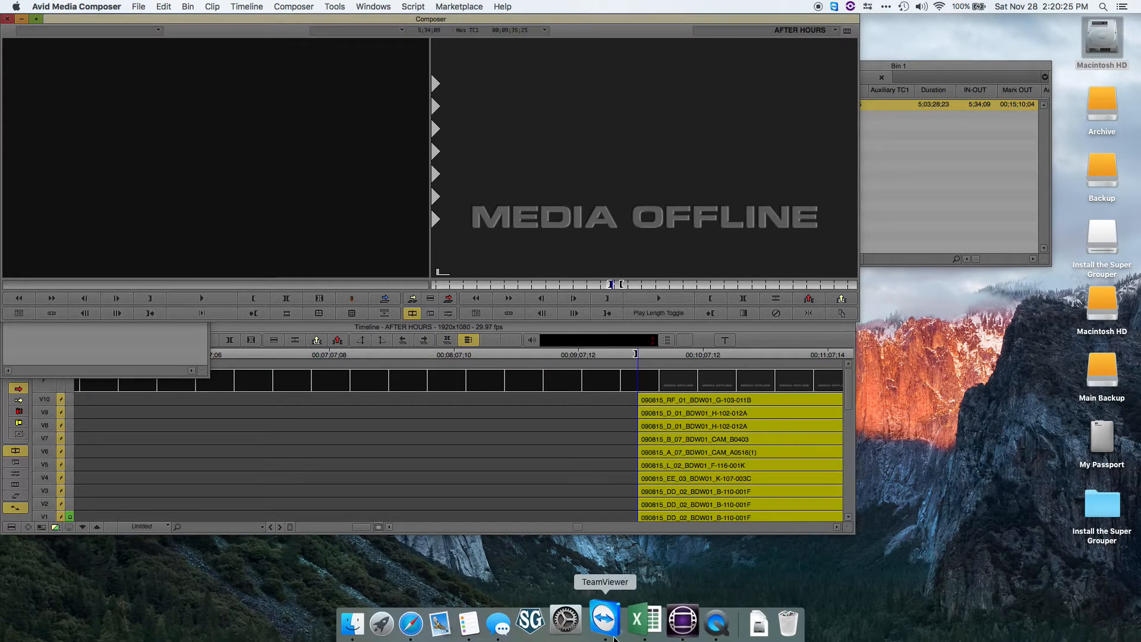
# Step: Launch The Super Grouper from the Dock and show its More run choices
pyautogui.click(530, 621)
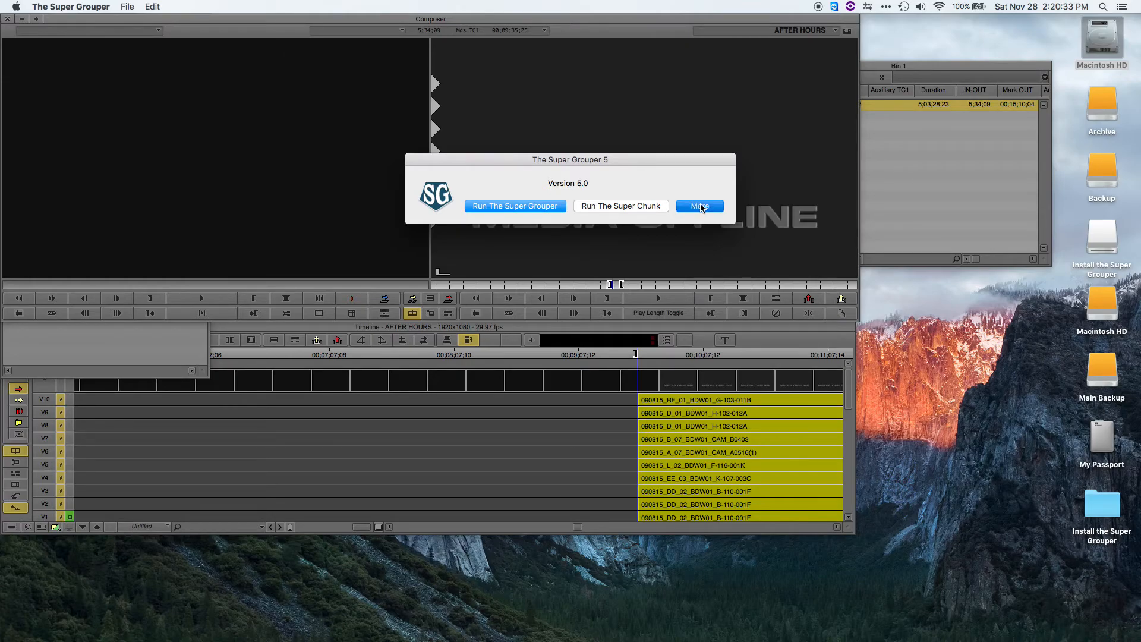
pyautogui.click(698, 206)
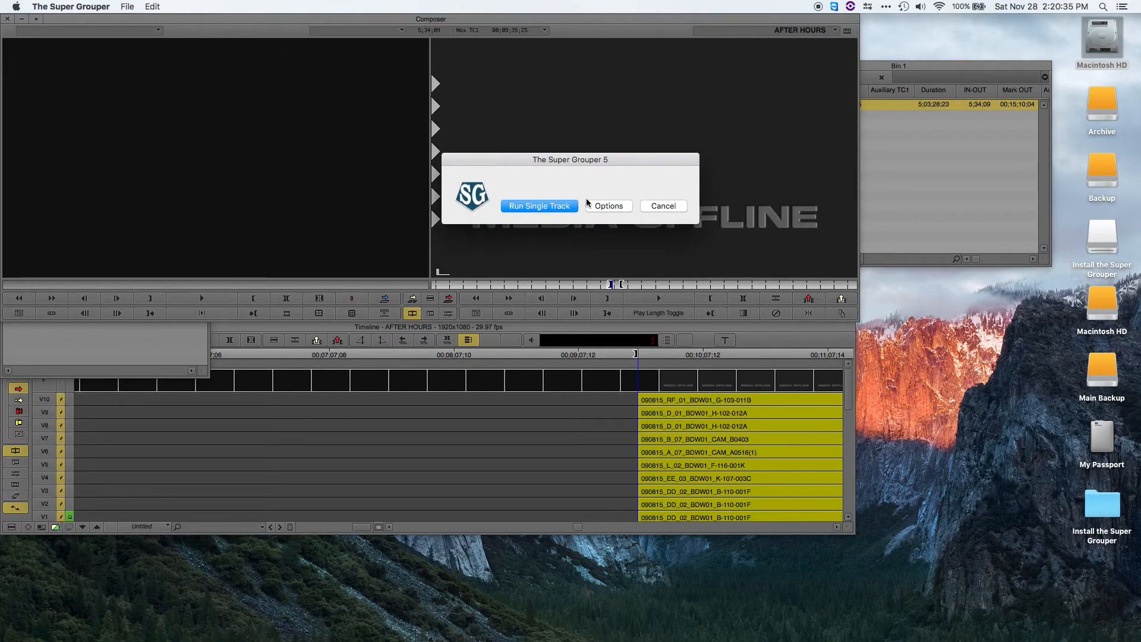